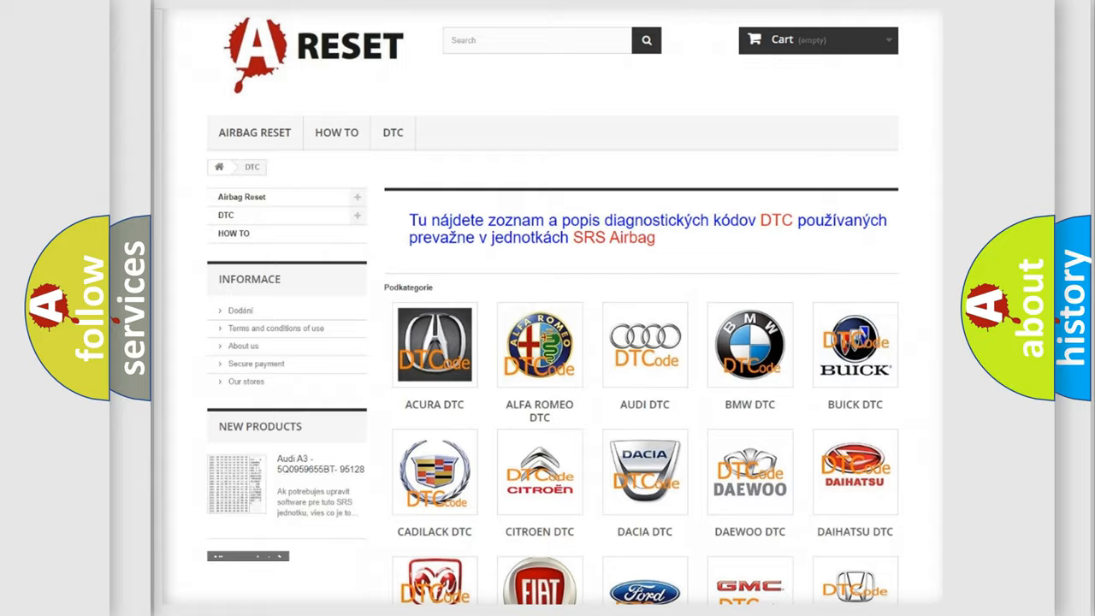
{"action": "scroll", "scroll_direction": "down", "scroll_amount": 3}
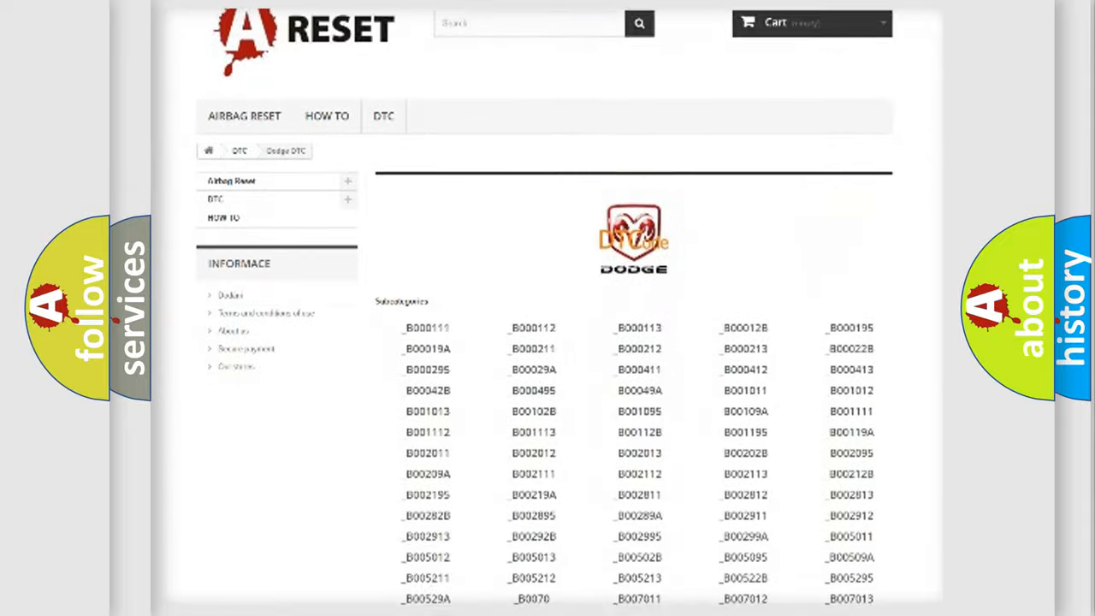
{"action": "scroll", "scroll_direction": "down", "scroll_amount": 3}
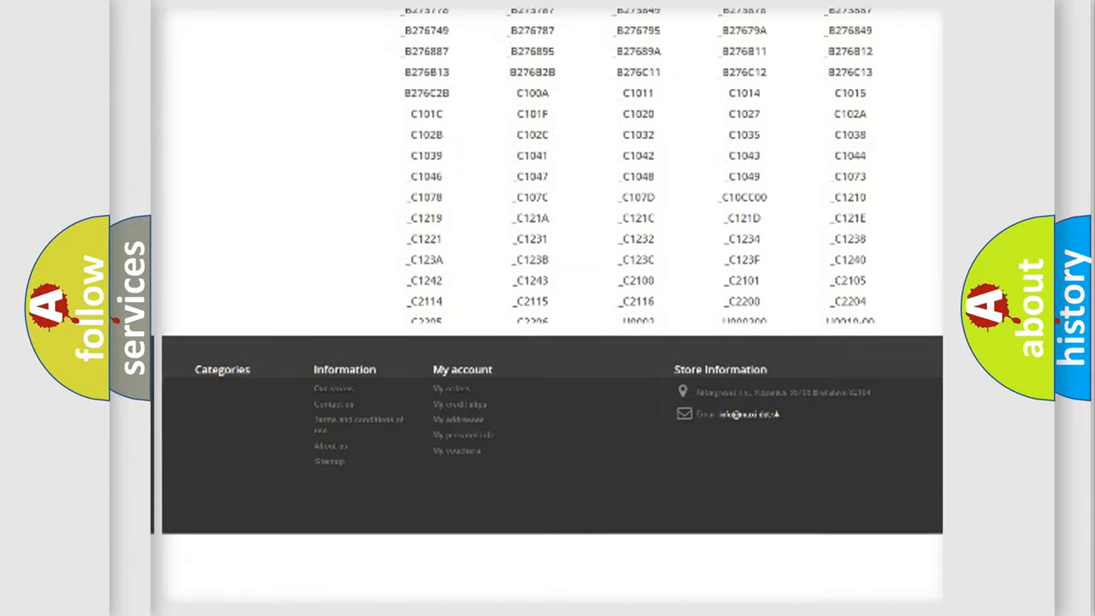